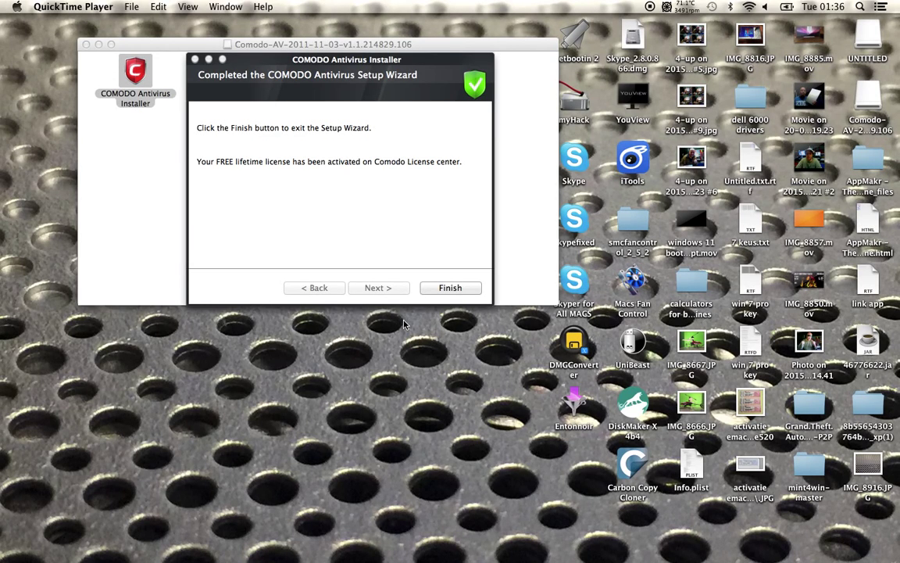
{"action": "mouse_move", "coordinate": [386, 250]}
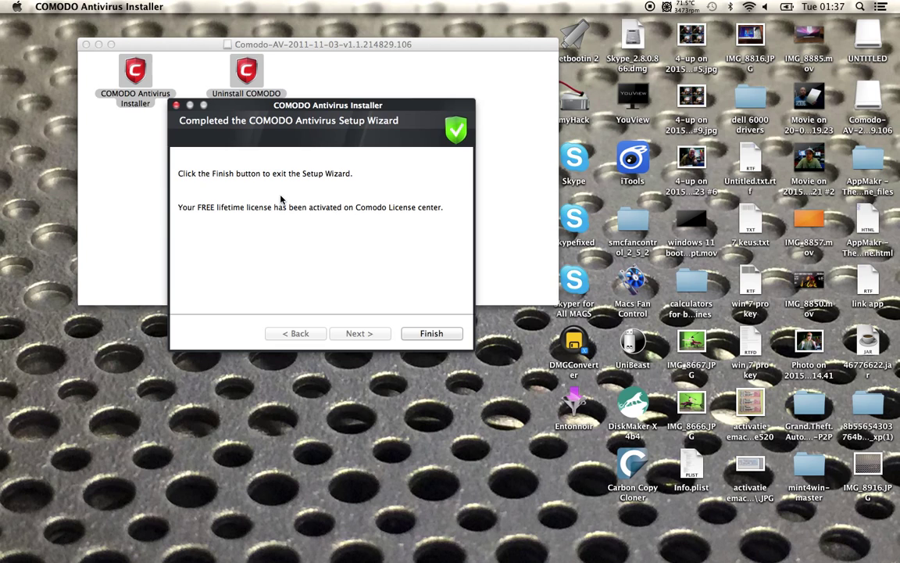
{"action": "mouse_move", "coordinate": [299, 278]}
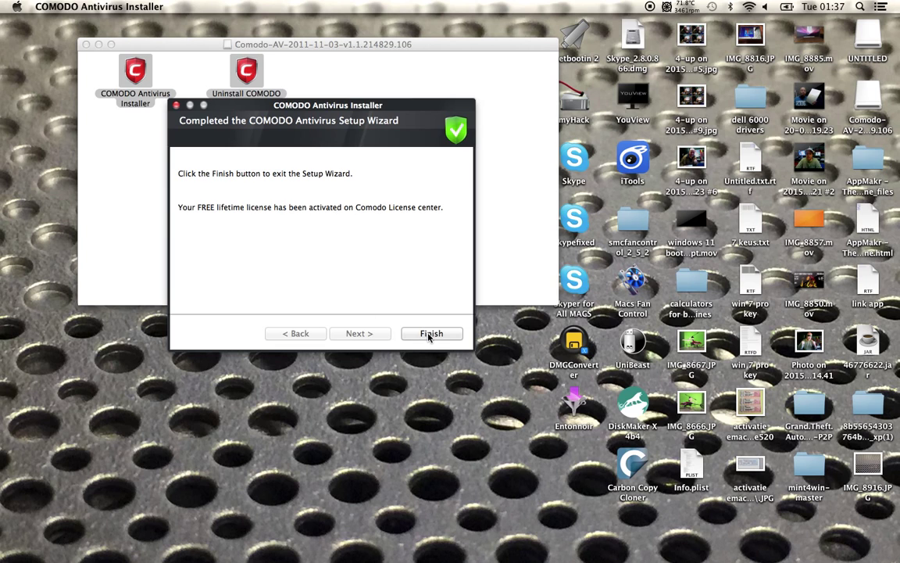
- Close the completed COMODO installer wizard and postpone the computer restart
{"action": "left_click", "coordinate": [431, 333]}
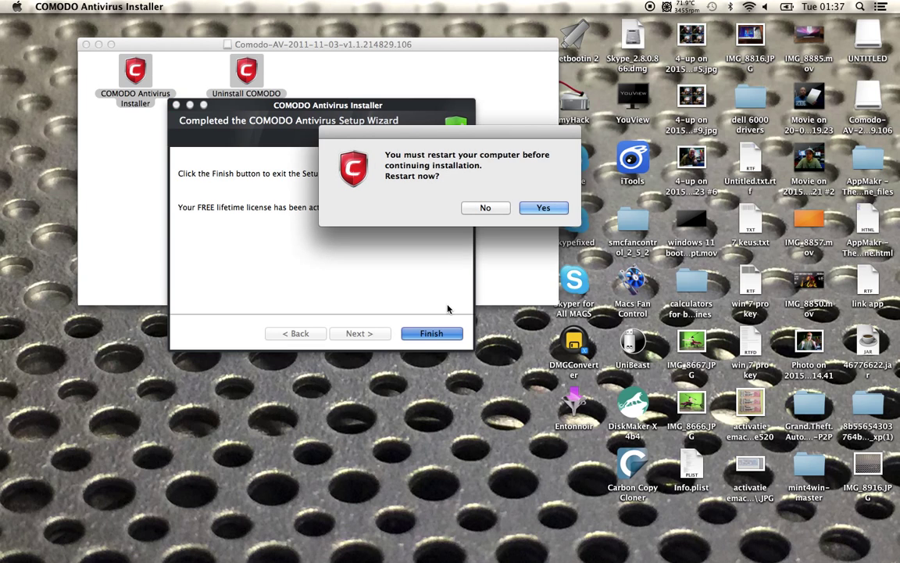
{"action": "mouse_move", "coordinate": [486, 208]}
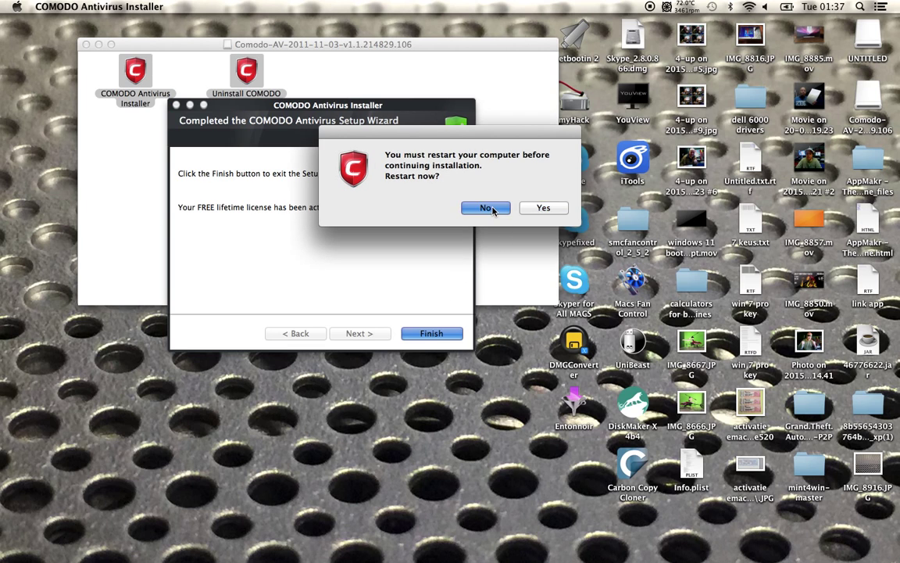
{"action": "left_click", "coordinate": [485, 208]}
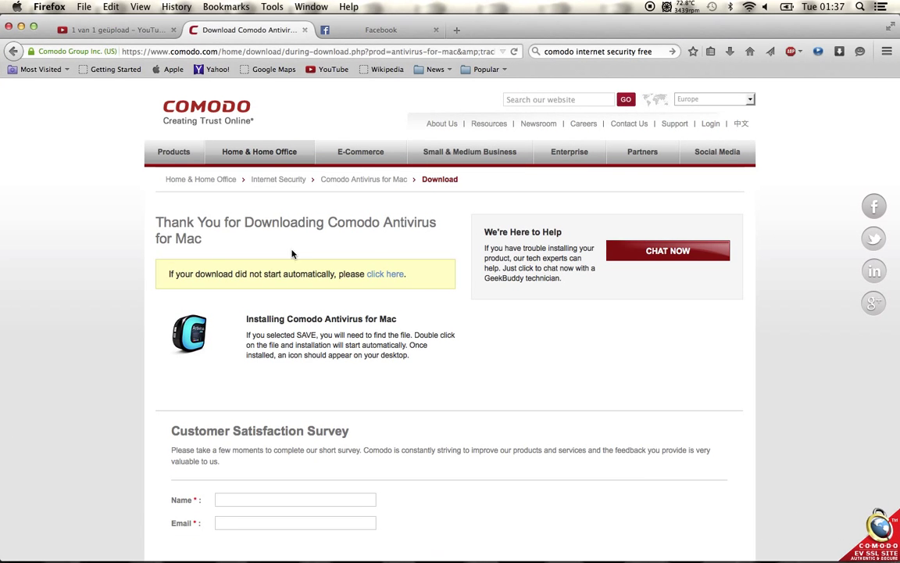
{"action": "mouse_move", "coordinate": [846, 34]}
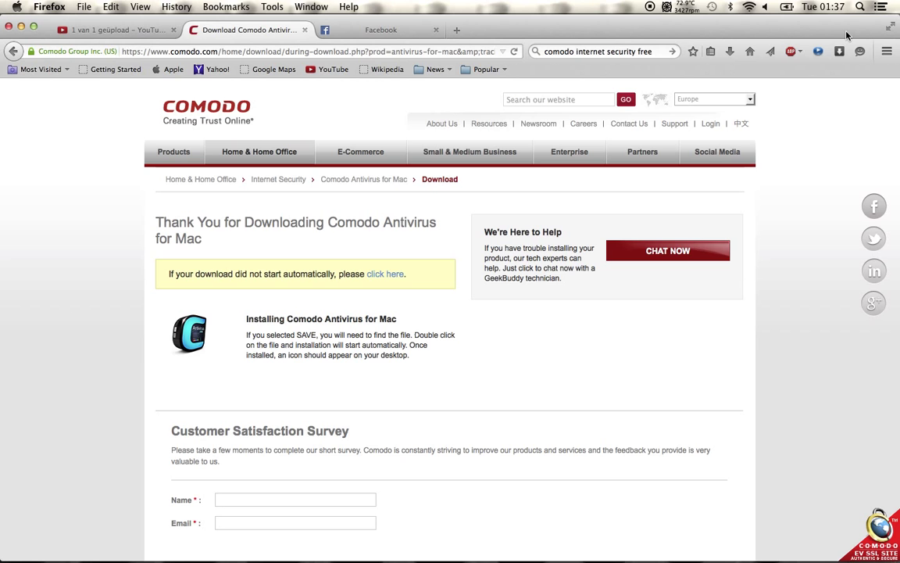
{"action": "left_click", "coordinate": [718, 51]}
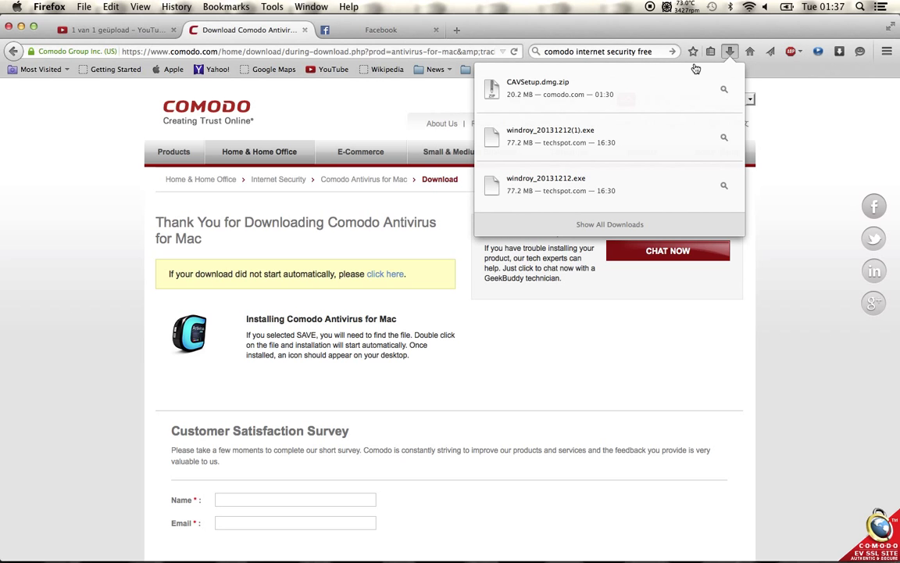
{"action": "mouse_move", "coordinate": [512, 102]}
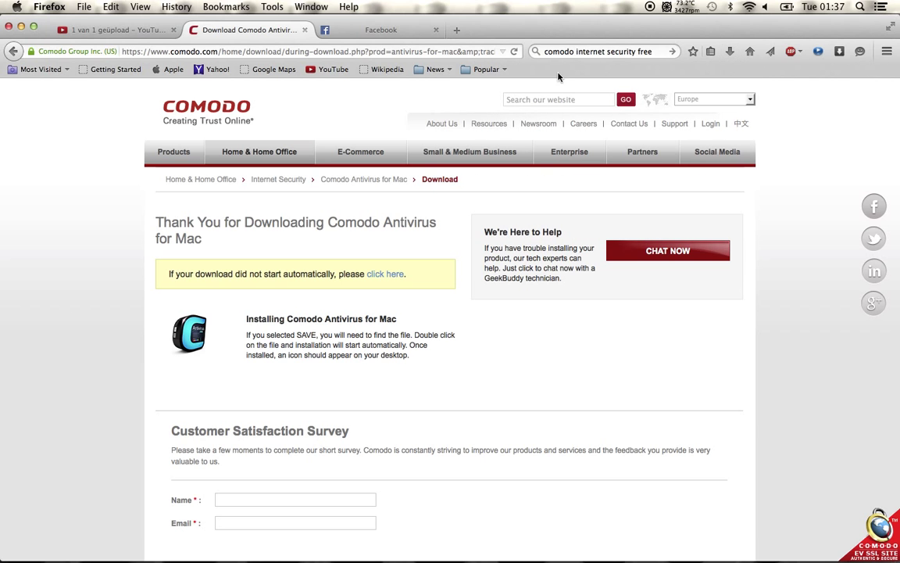
{"action": "mouse_move", "coordinate": [12, 27]}
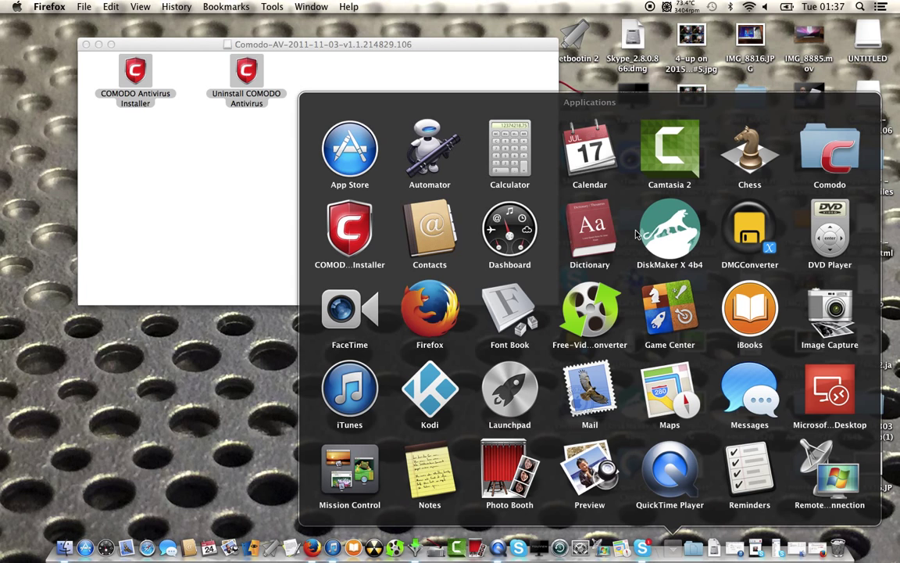
{"action": "mouse_move", "coordinate": [808, 151]}
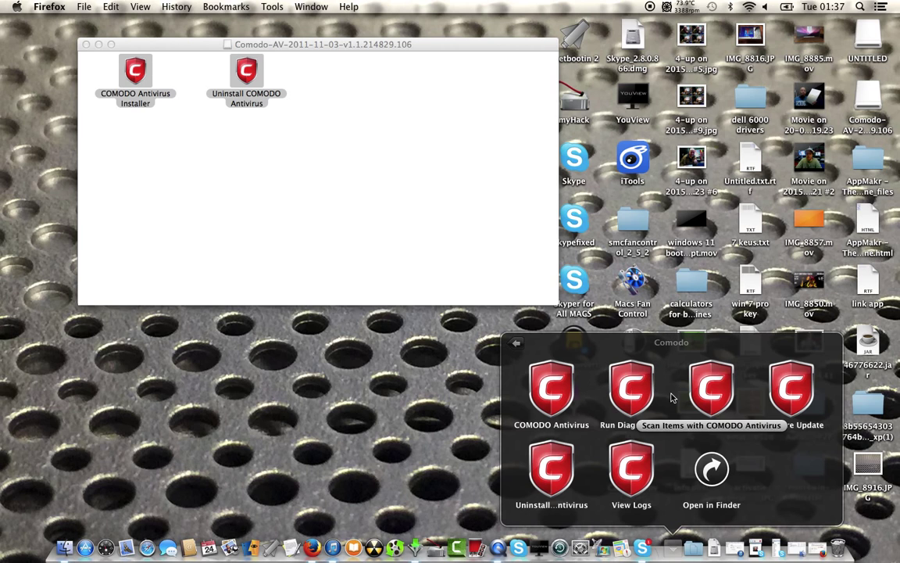
- Launch COMODO Antivirus from the Comodo folder in the Applications stack
{"action": "left_click", "coordinate": [461, 375]}
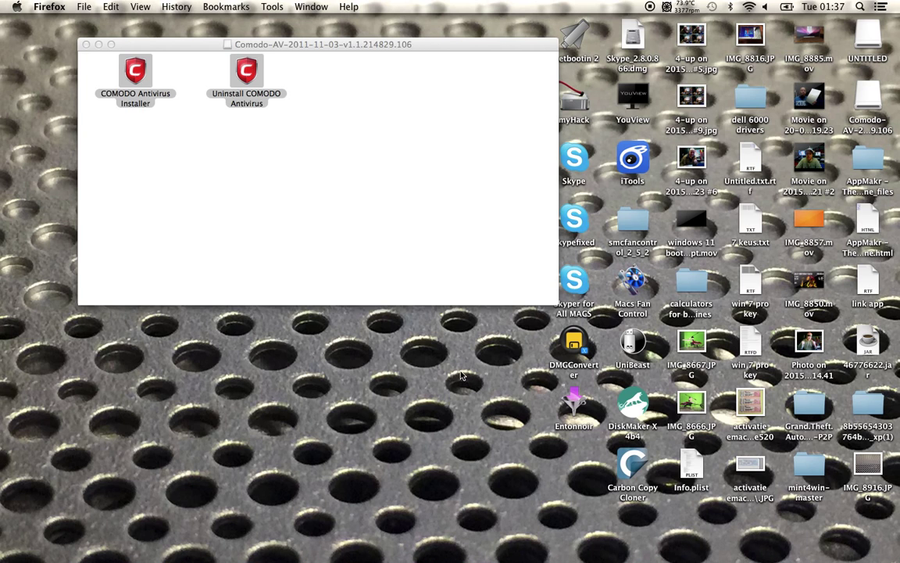
{"action": "double_click", "coordinate": [138, 70]}
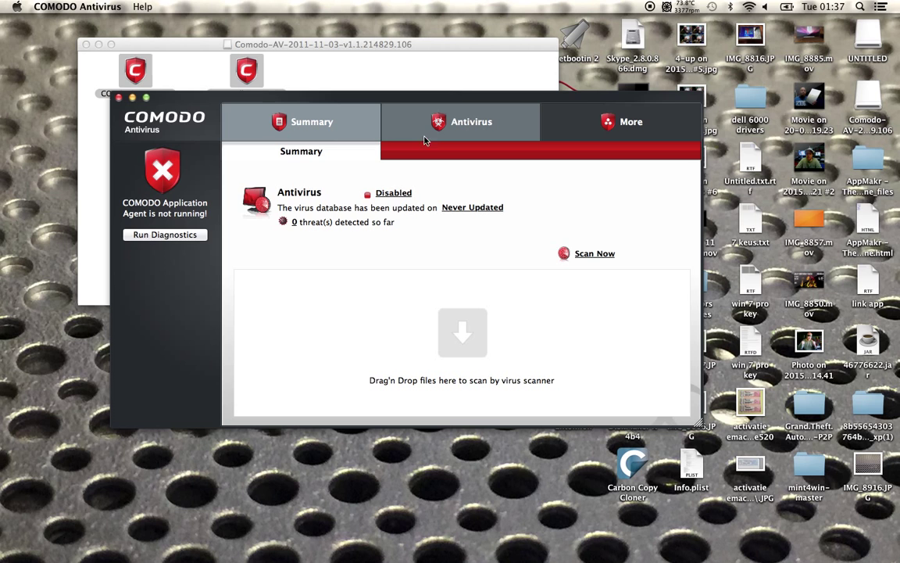
- Browse the Antivirus, More and Summary sections, dismiss the daemon alert, and return to More
{"action": "left_click", "coordinate": [470, 122]}
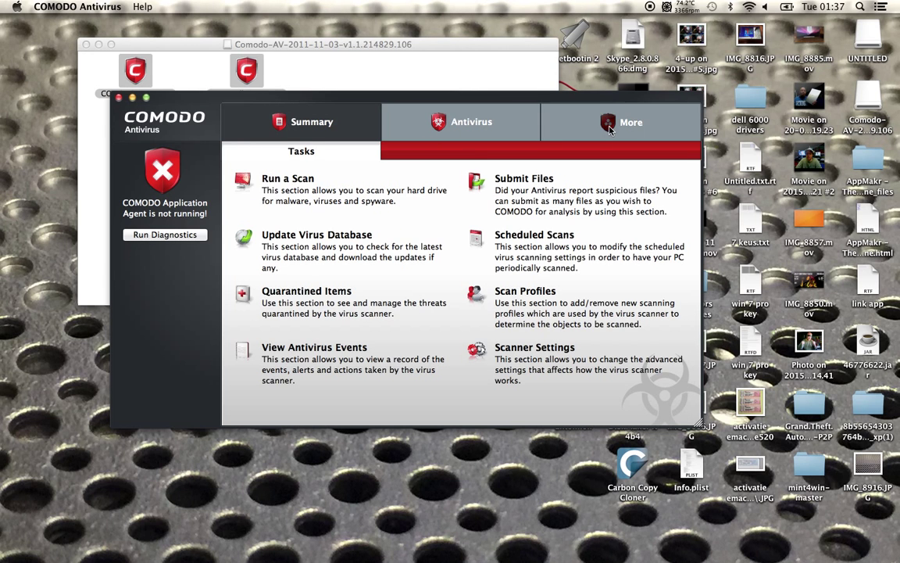
{"action": "left_click", "coordinate": [629, 122]}
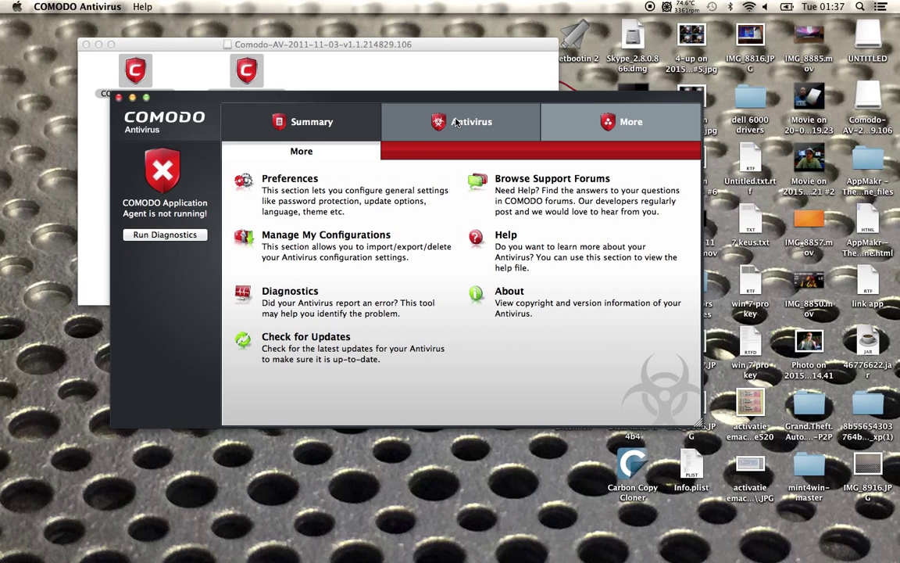
{"action": "left_click", "coordinate": [309, 121]}
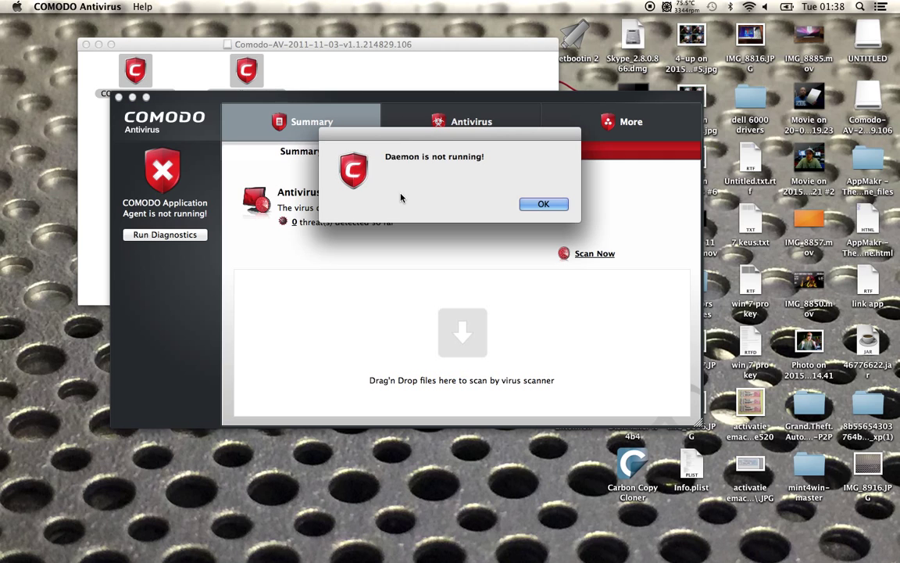
{"action": "left_click", "coordinate": [544, 204]}
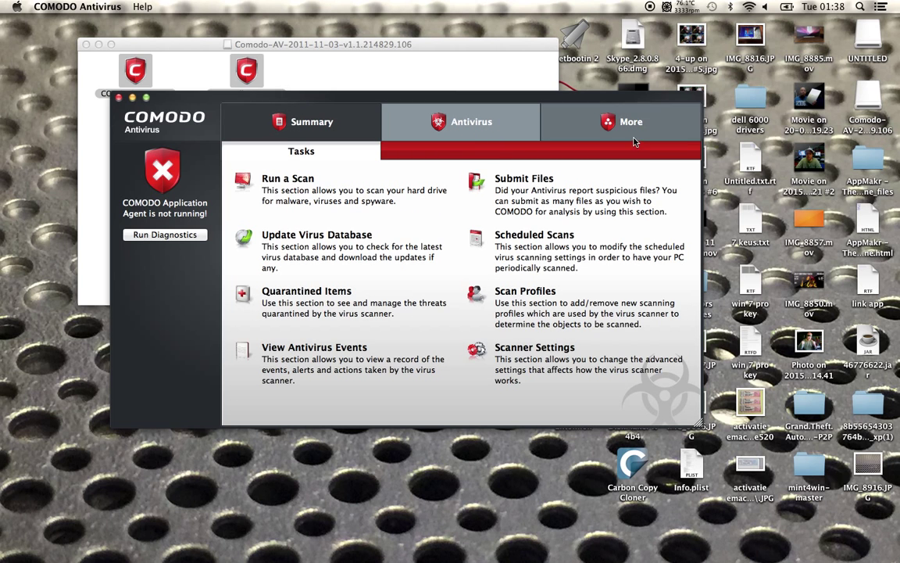
{"action": "left_click", "coordinate": [631, 121]}
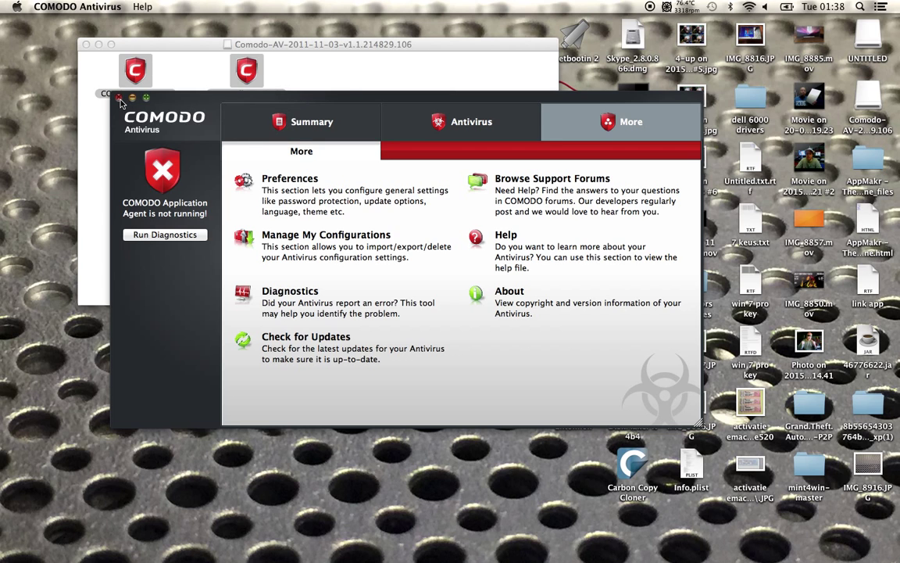
{"action": "mouse_move", "coordinate": [198, 105]}
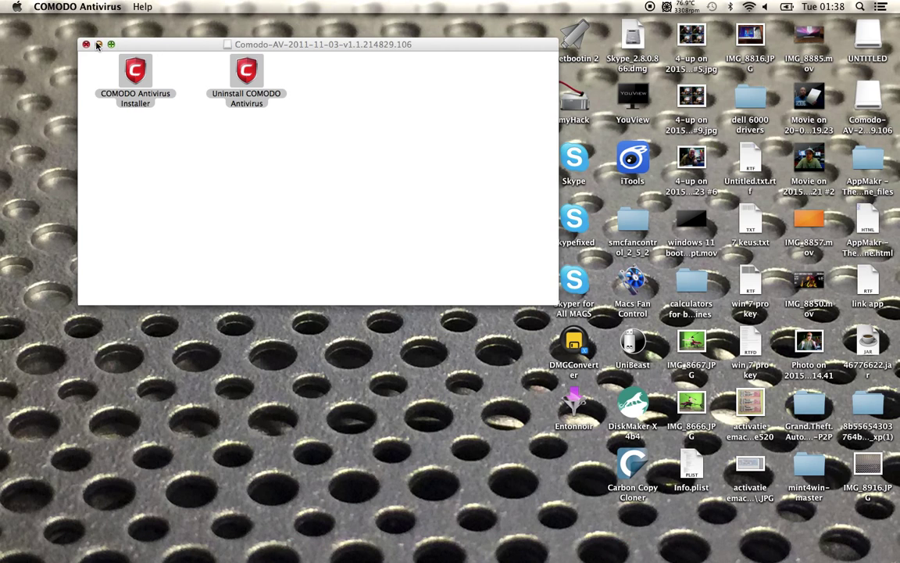
- Minimize the Comodo-AV disk window and restore the COMODO Antivirus window from the Dock
{"action": "left_click", "coordinate": [84, 42]}
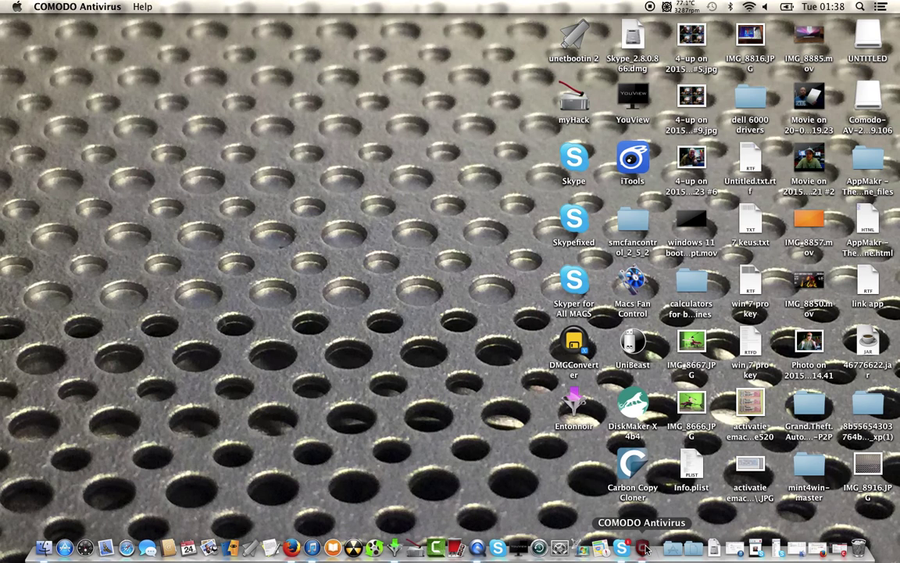
{"action": "left_click", "coordinate": [636, 544]}
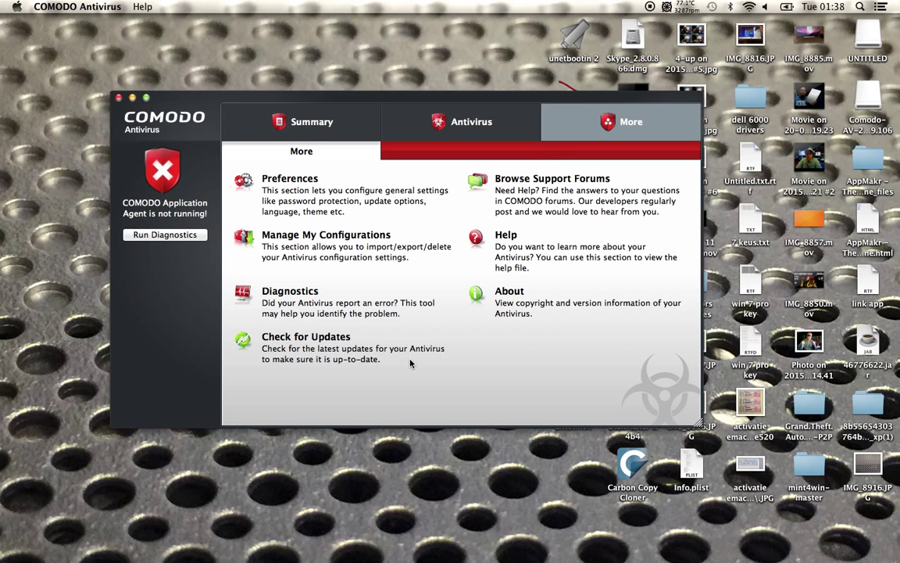
{"action": "mouse_move", "coordinate": [309, 236]}
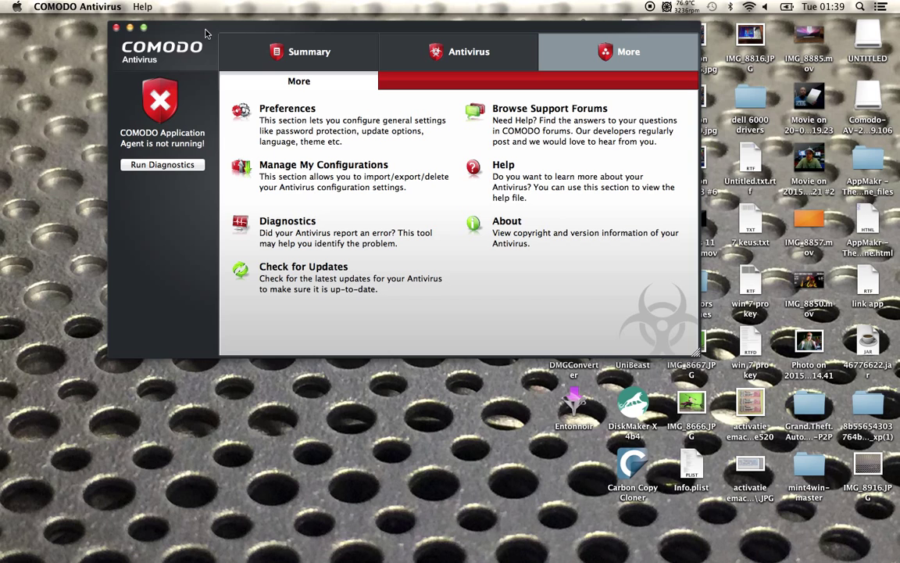
{"action": "mouse_move", "coordinate": [381, 445]}
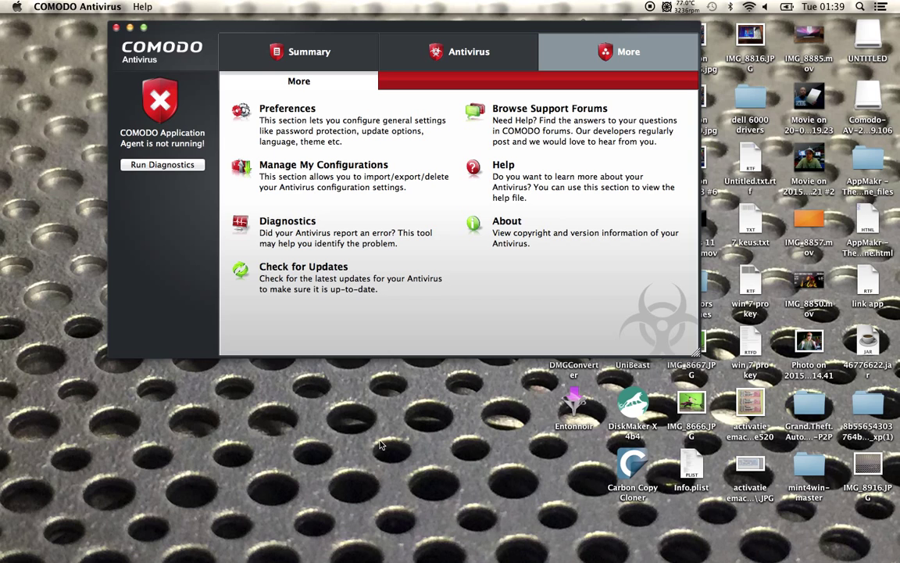